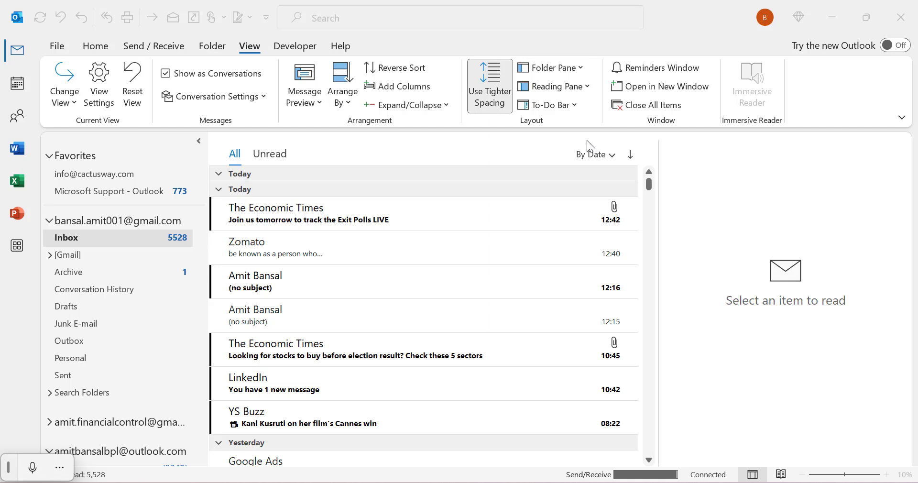
mouse_move(457, 53)
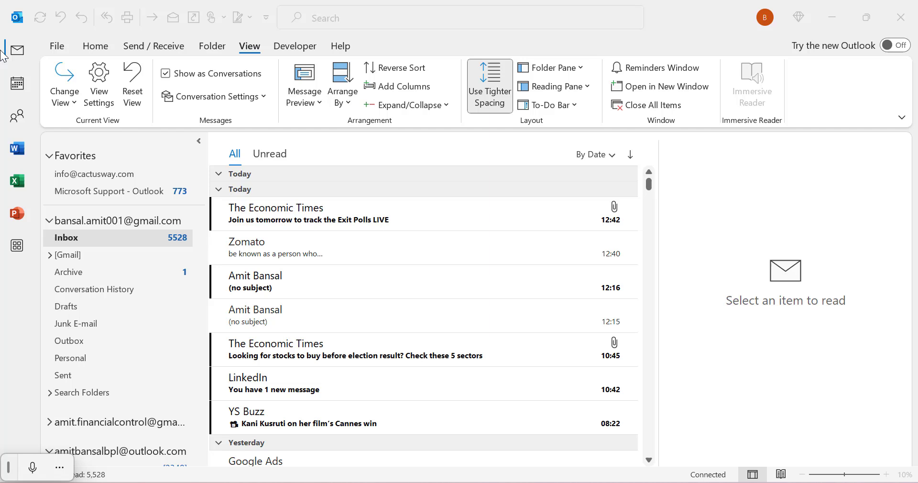
mouse_move(17, 50)
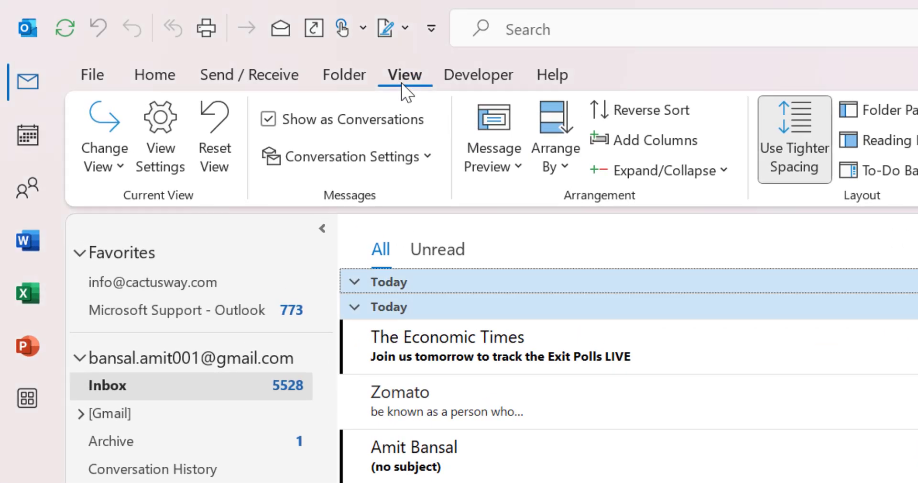
mouse_move(100, 205)
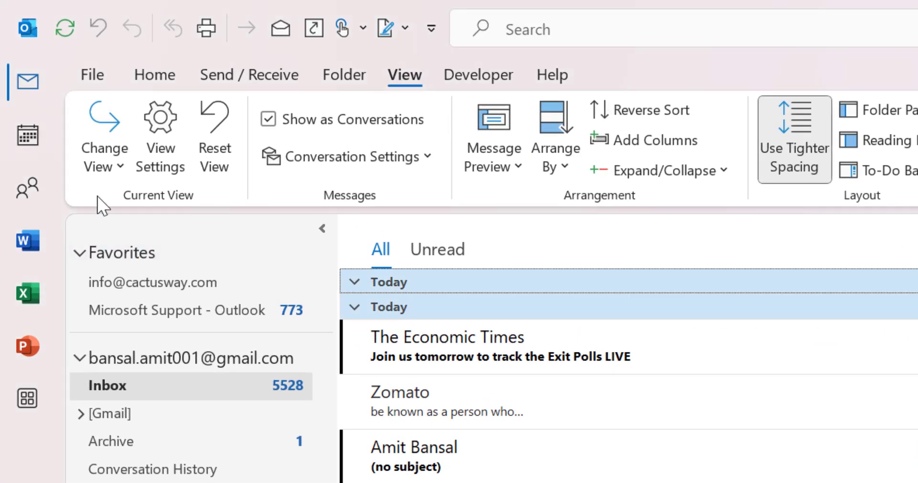
mouse_move(210, 199)
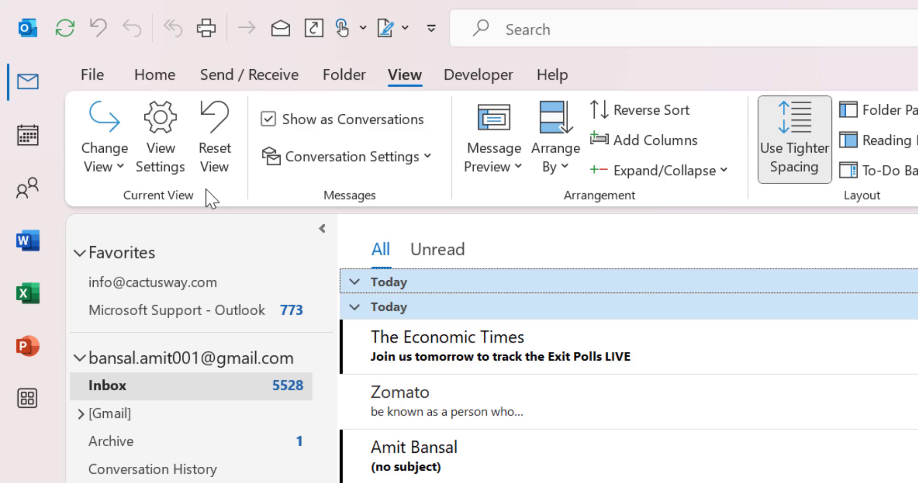
mouse_move(160, 141)
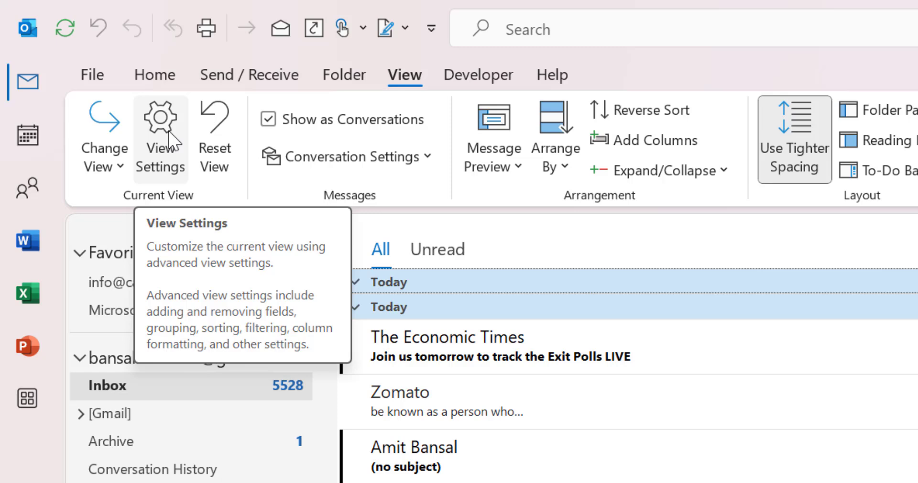
Bring up the Advanced View Settings for the IMAP Messages inbox view
click(160, 137)
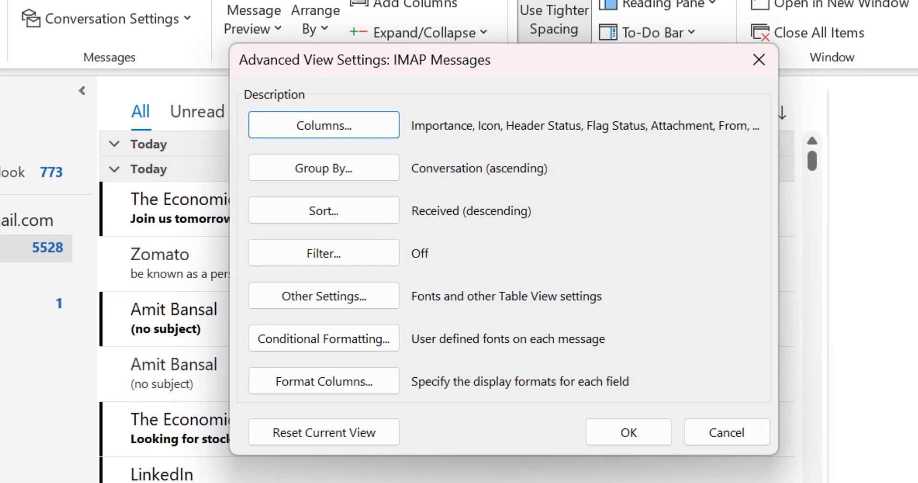
mouse_move(689, 296)
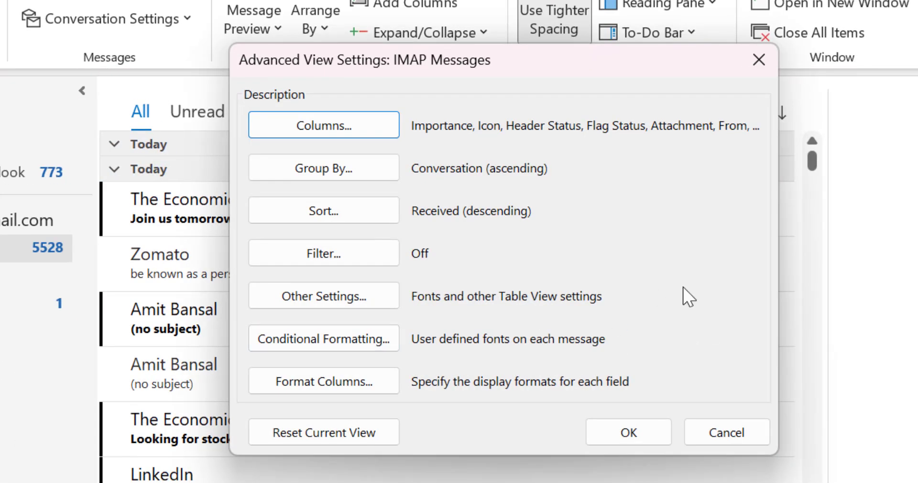
mouse_move(457, 77)
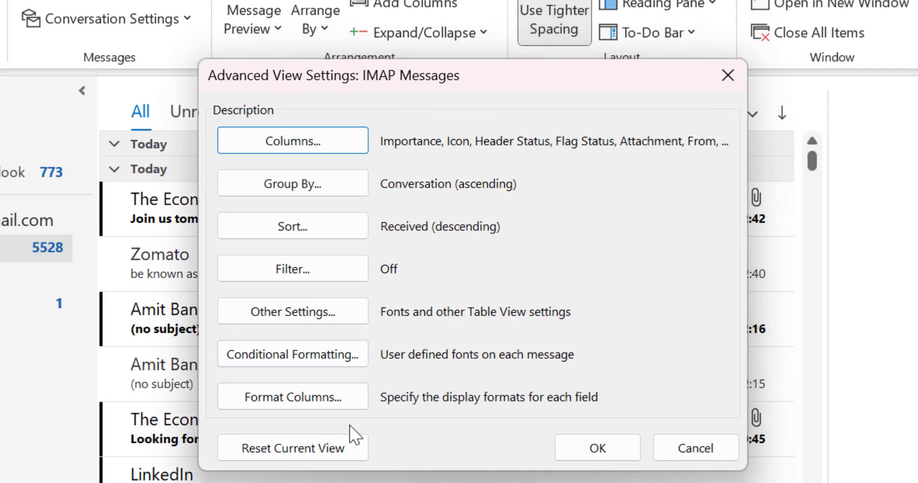
mouse_move(235, 440)
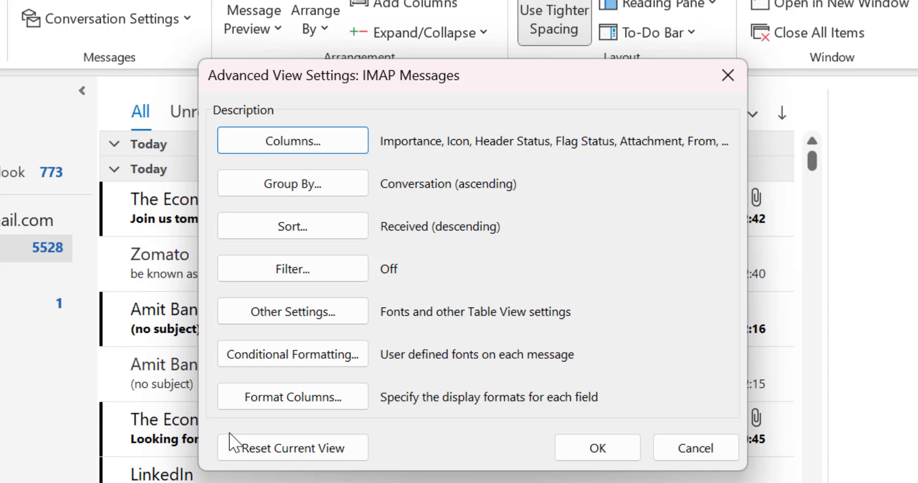
mouse_move(425, 369)
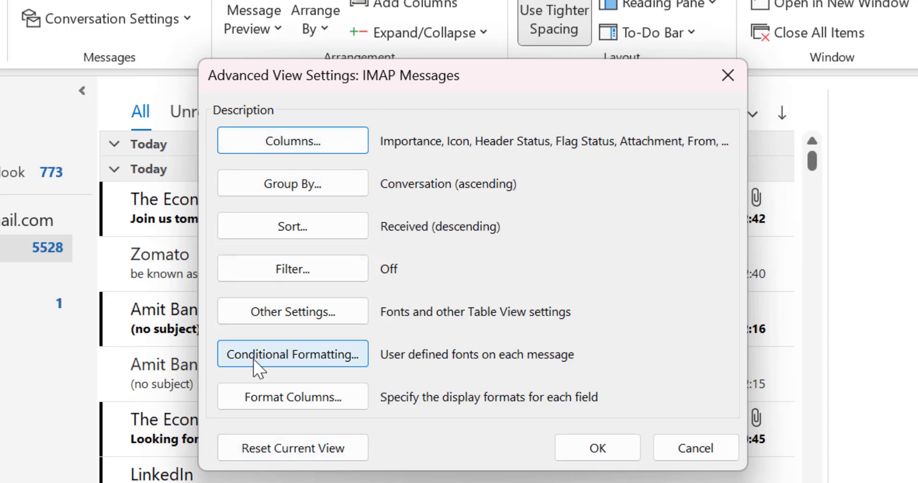
Show the view's Conditional Formatting rules, starting with Unread messages
click(293, 353)
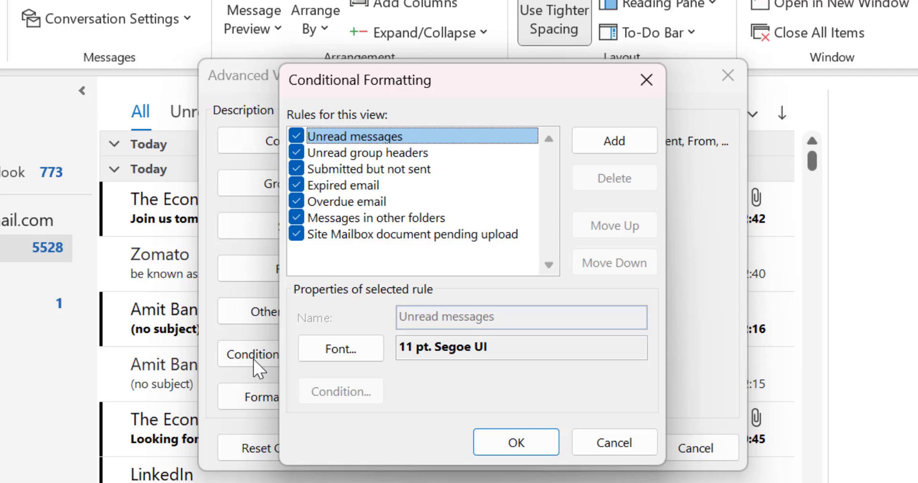
mouse_move(518, 114)
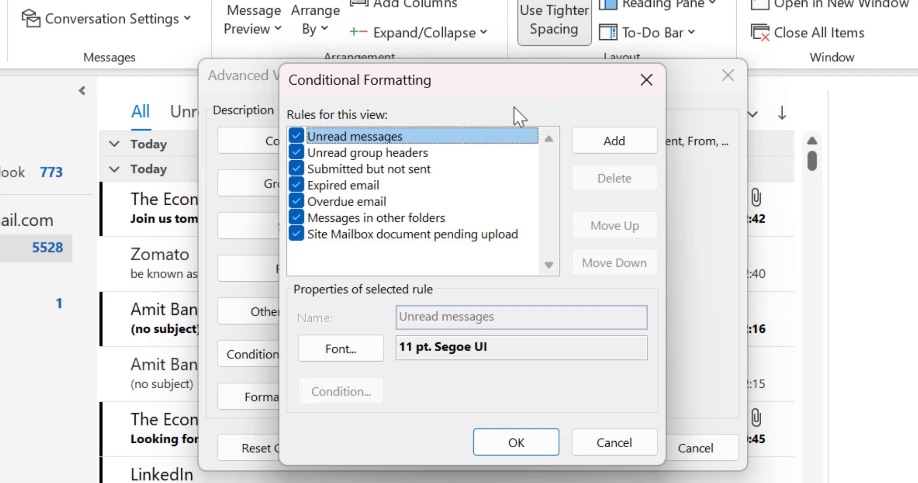
mouse_move(339, 177)
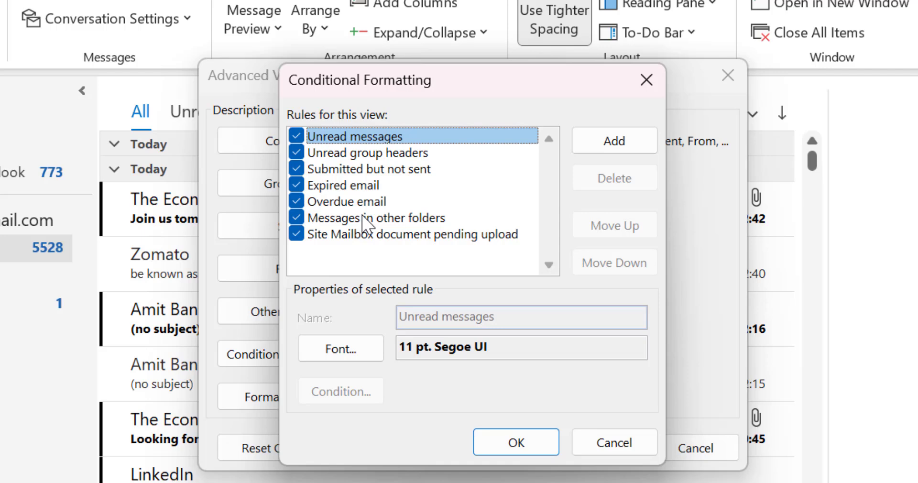
Add a new conditional formatting rule named 'Emails from Boss'
click(614, 140)
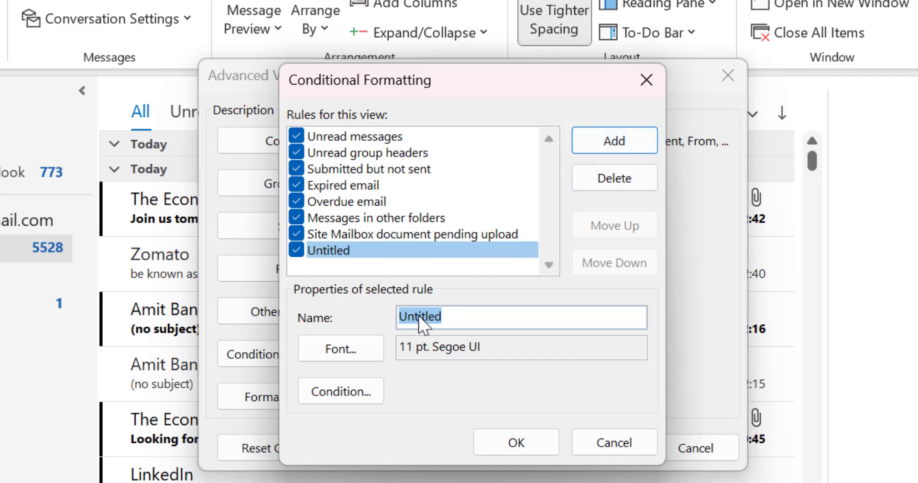
mouse_move(461, 314)
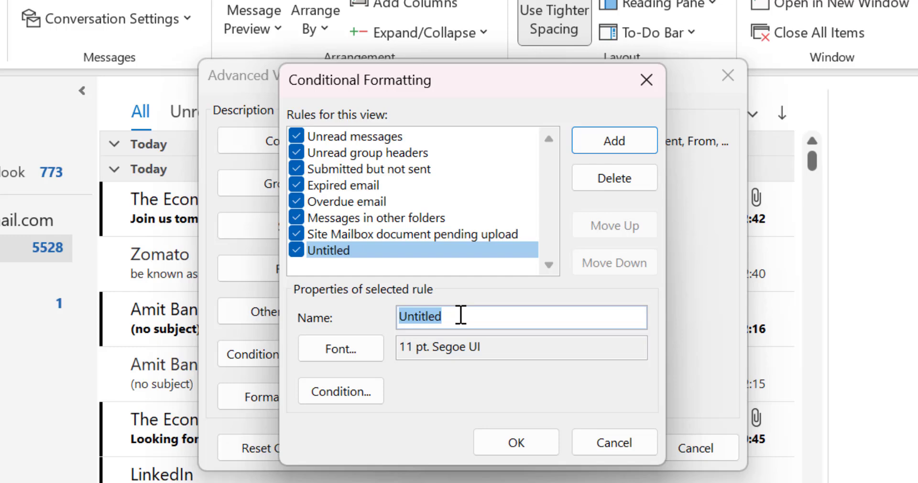
text(Emails from)
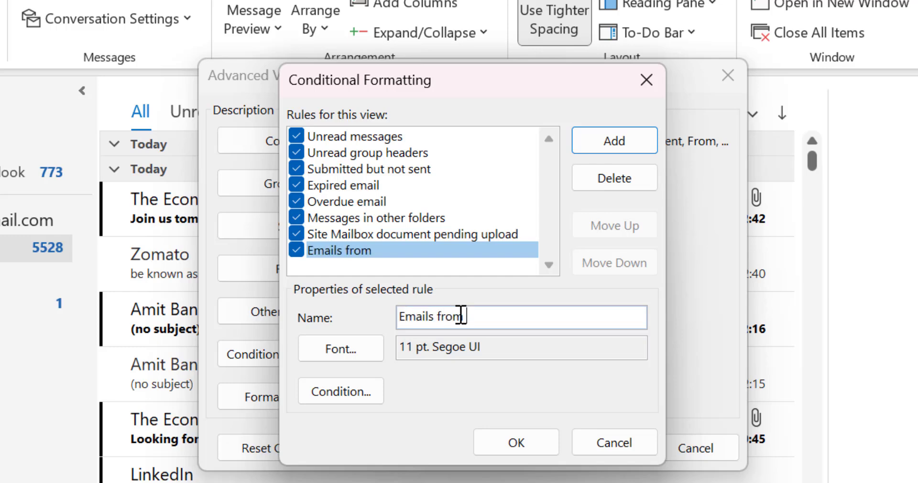
text(Boss)
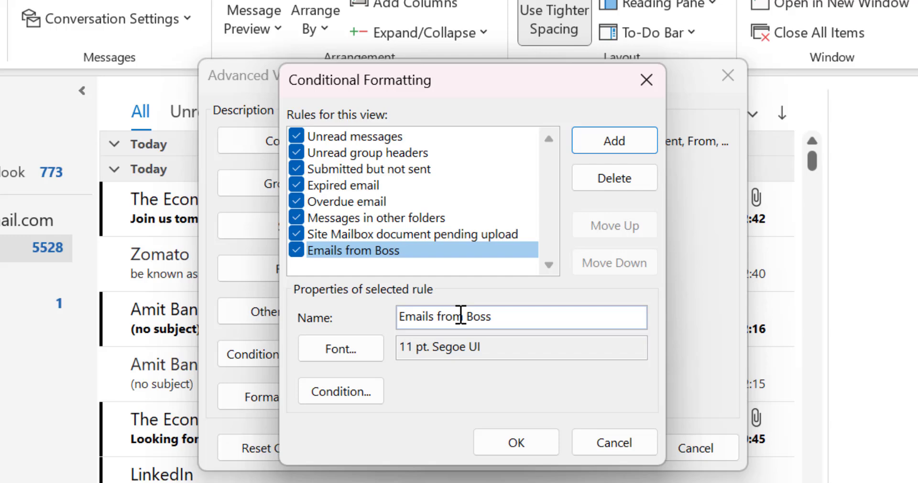
mouse_move(348, 381)
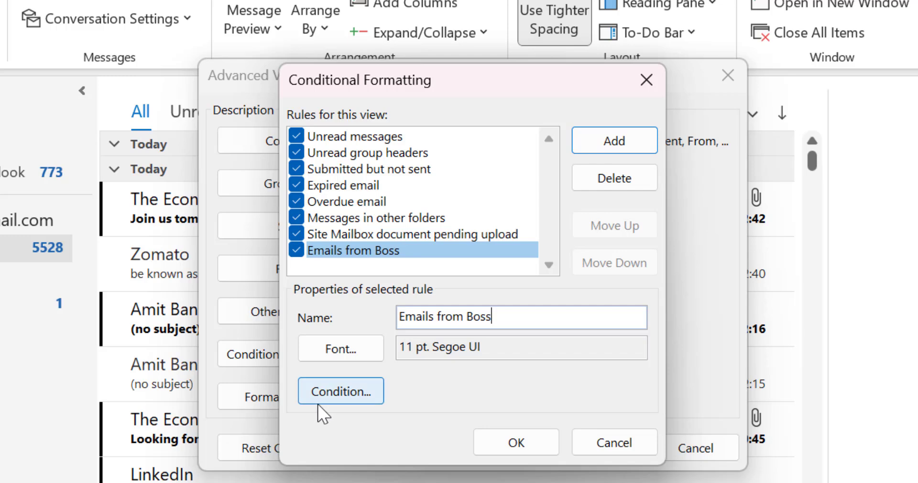
mouse_move(457, 399)
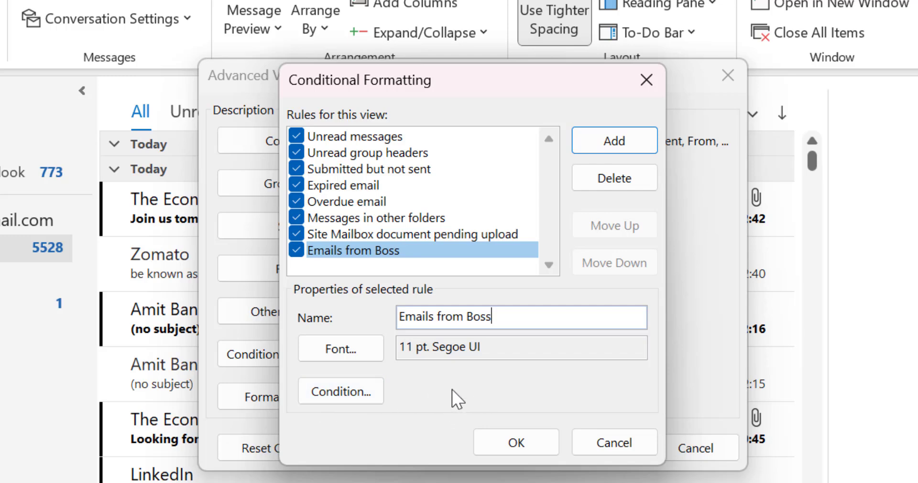
Bring up the font settings for the 'Emails from Boss' rule, still default Segoe UI black
click(340, 348)
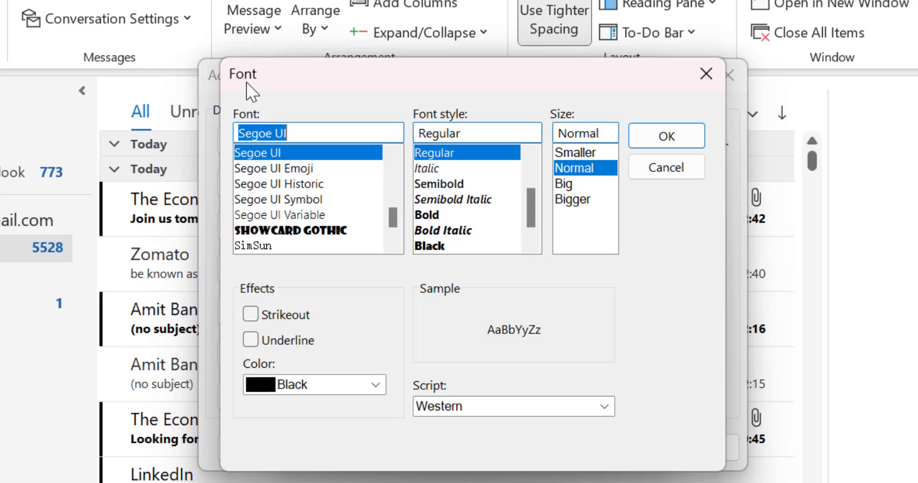
mouse_move(266, 198)
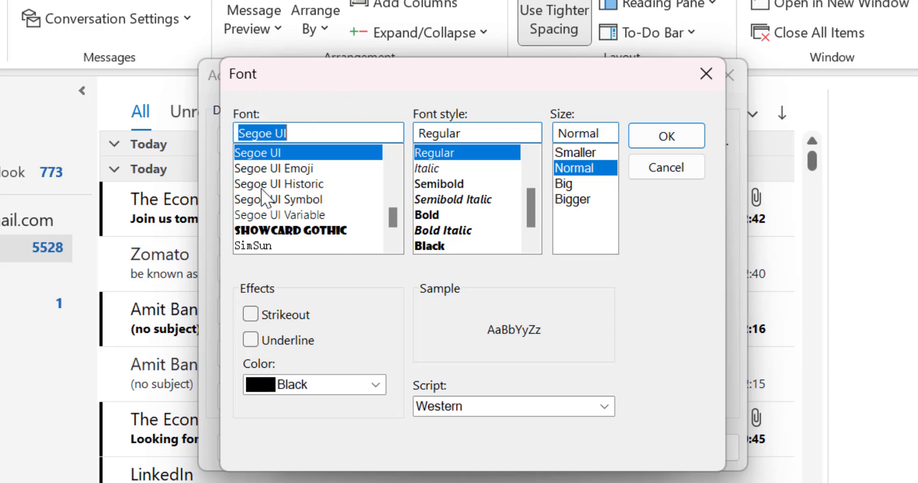
mouse_move(453, 174)
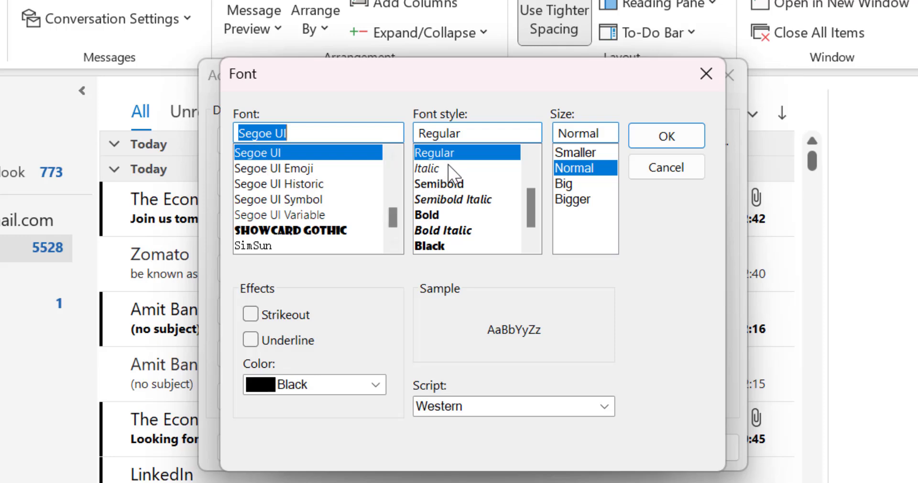
mouse_move(568, 226)
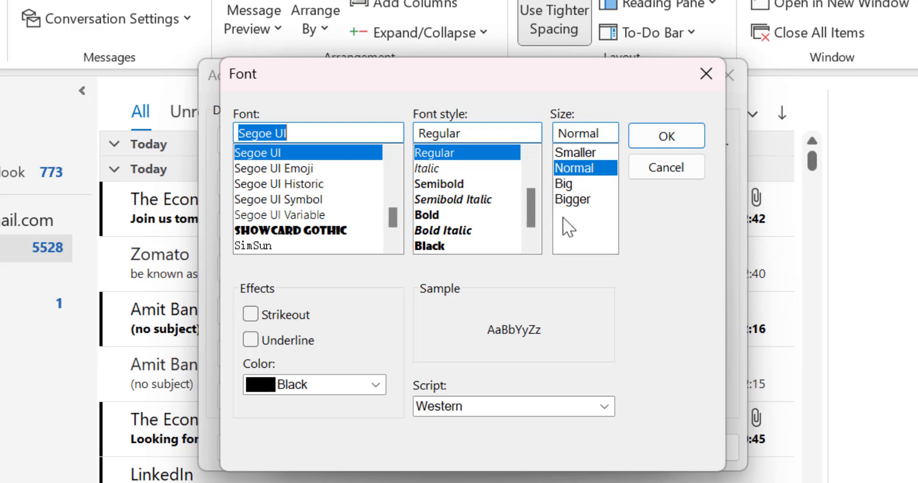
mouse_move(486, 395)
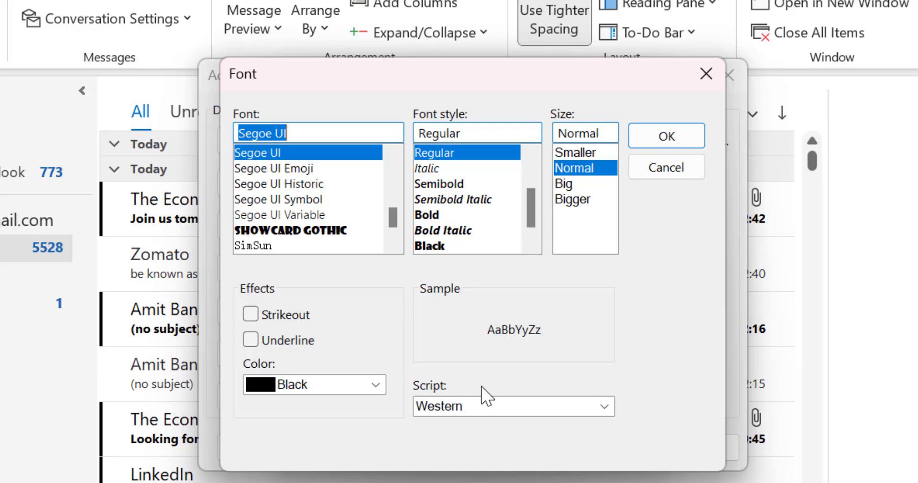
mouse_move(504, 425)
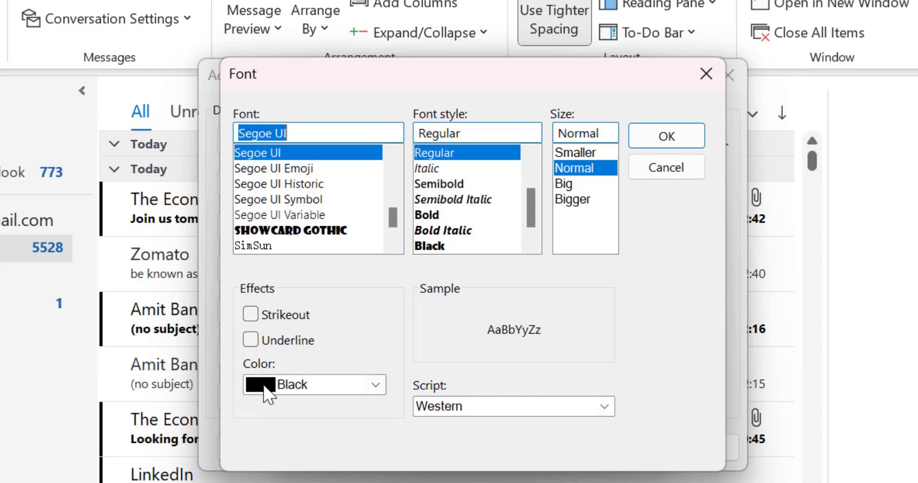
mouse_move(276, 400)
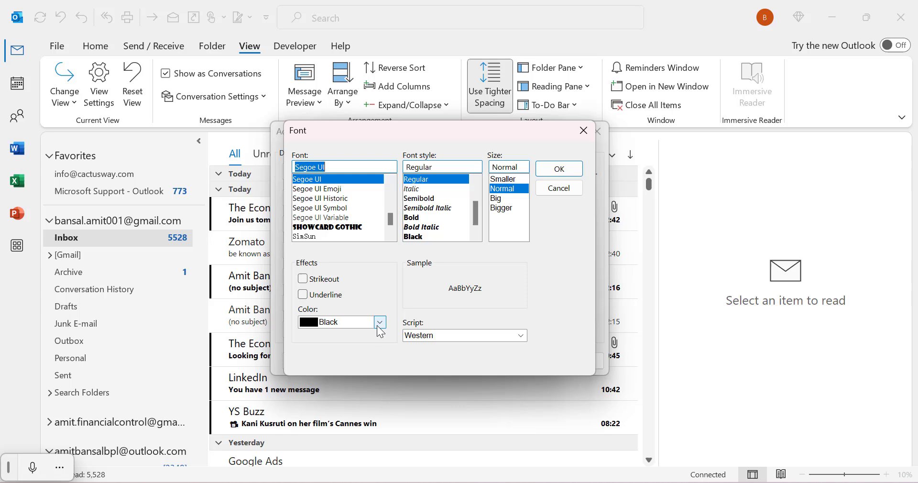
Make the rule's font lime-coloured and Big (14 pt) Segoe UI, and confirm
click(380, 323)
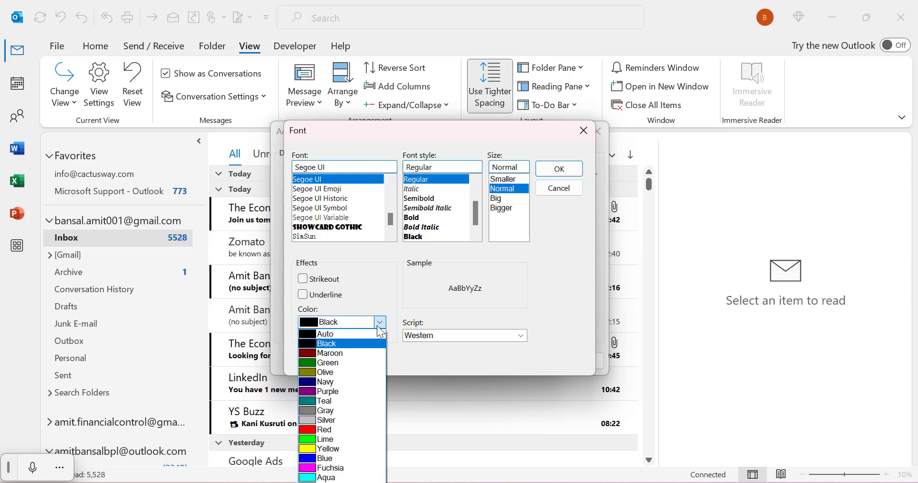
mouse_move(354, 391)
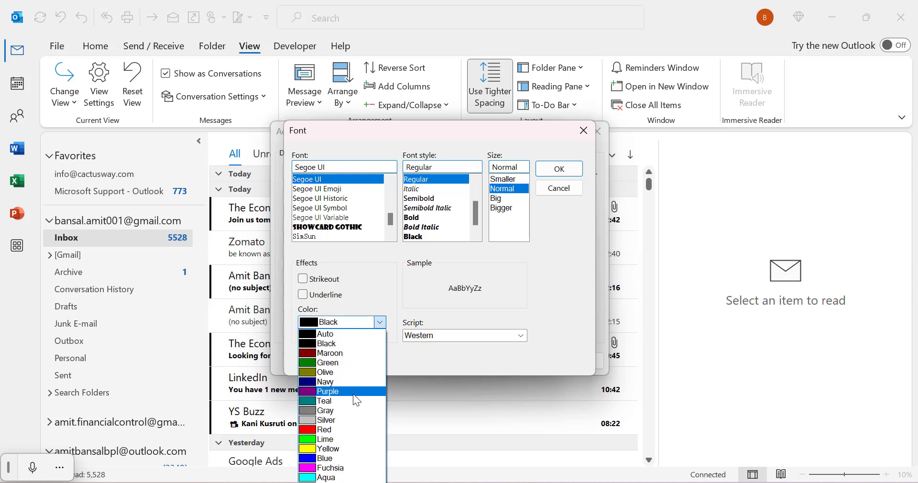
mouse_move(327, 477)
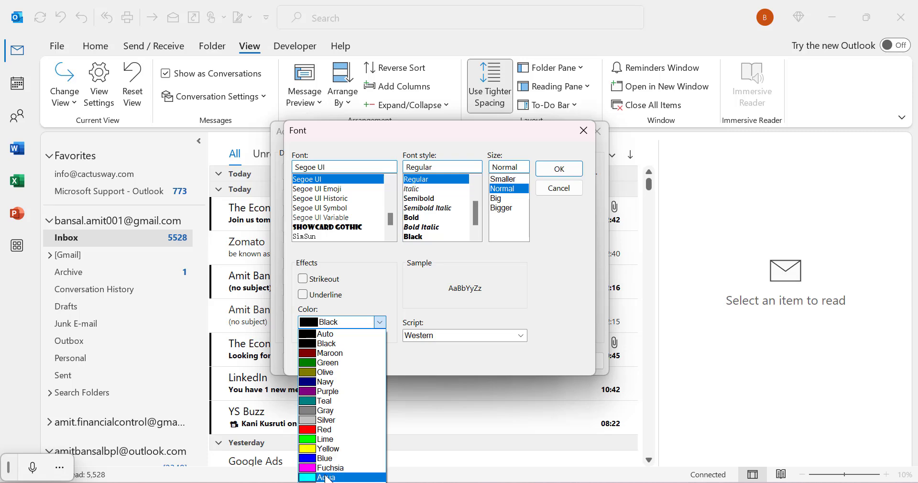
click(324, 439)
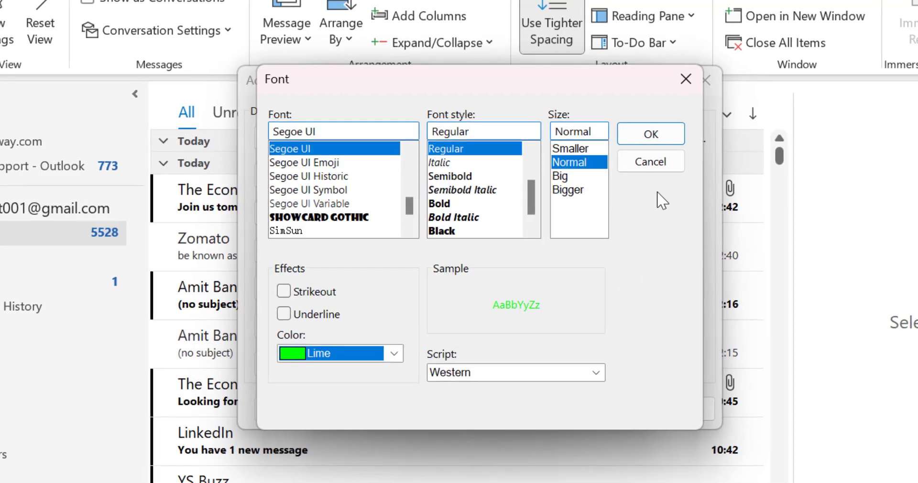
mouse_move(591, 153)
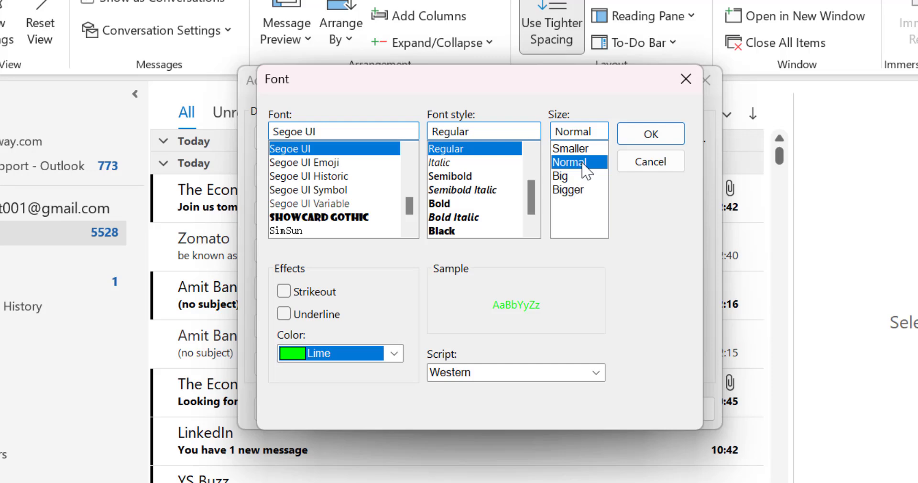
mouse_move(579, 182)
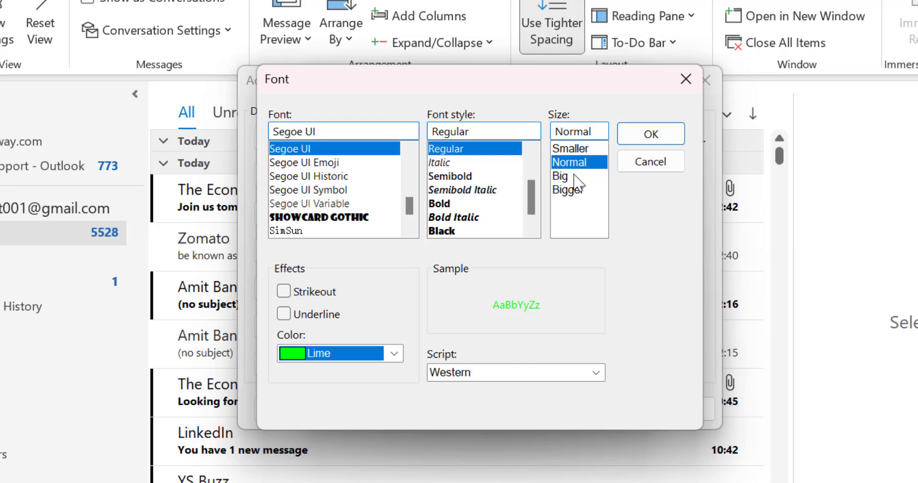
click(560, 175)
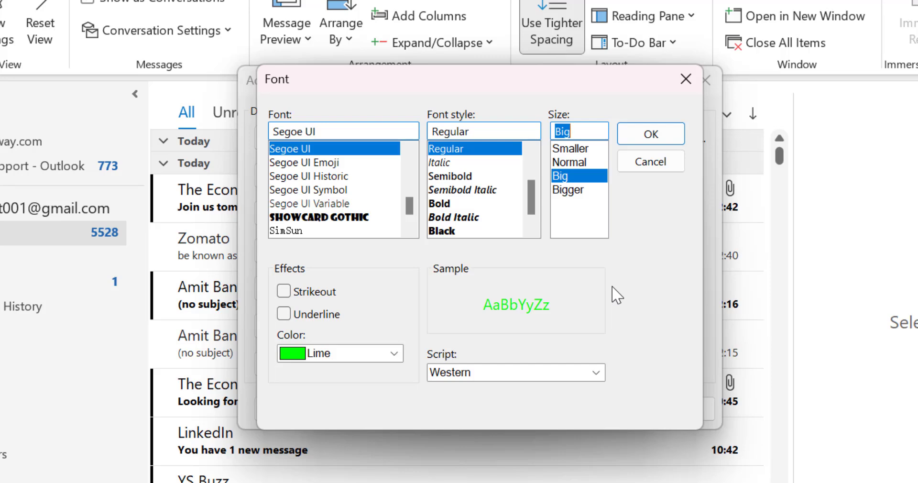
click(649, 134)
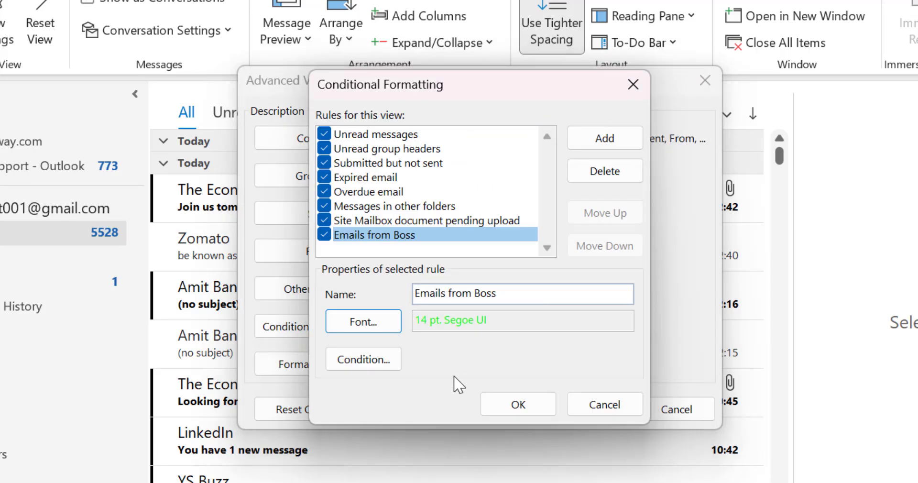
mouse_move(425, 377)
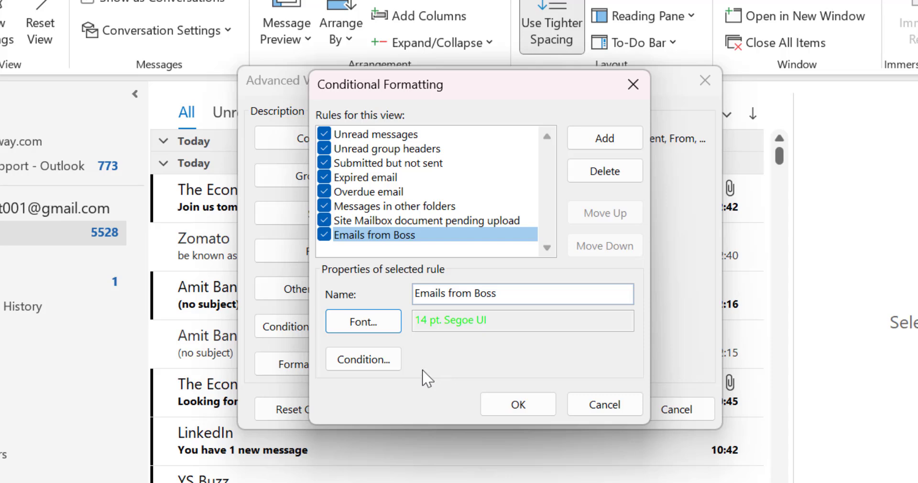
Bring up the Filter conditions for the 'Emails from Boss' rule, Messages tab
click(363, 358)
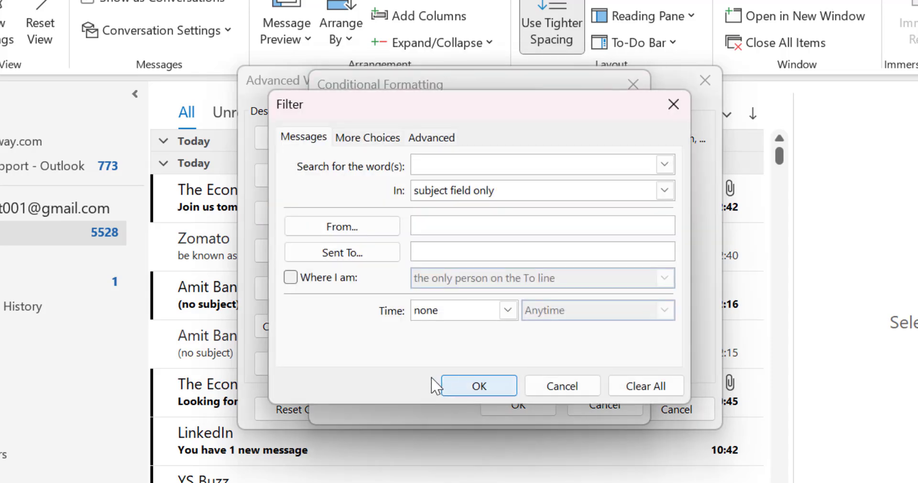
mouse_move(299, 149)
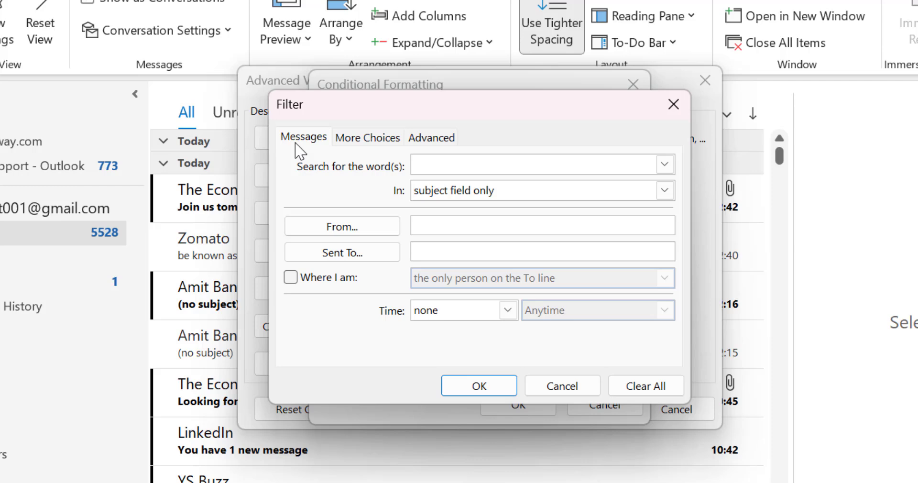
mouse_move(393, 157)
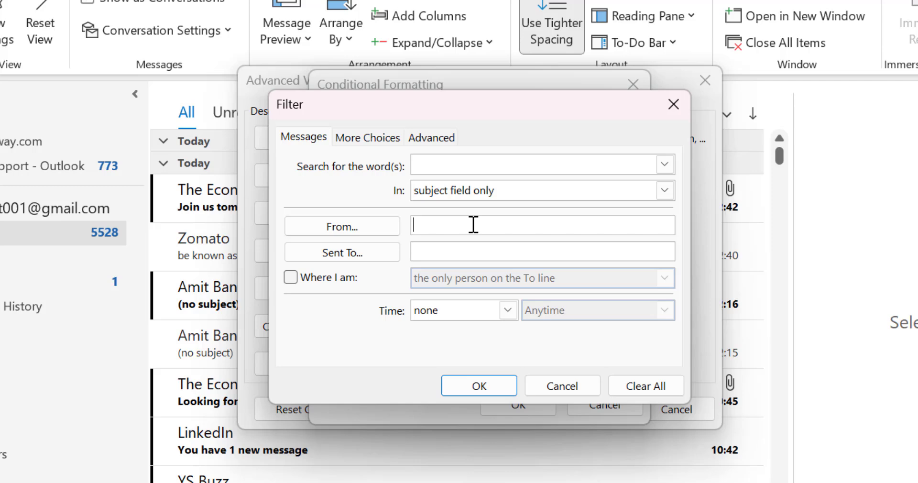
mouse_move(400, 233)
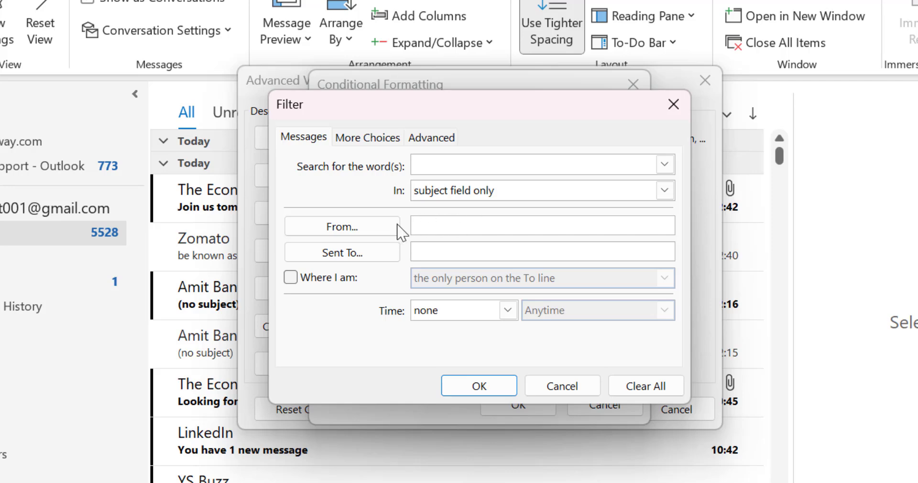
click(342, 227)
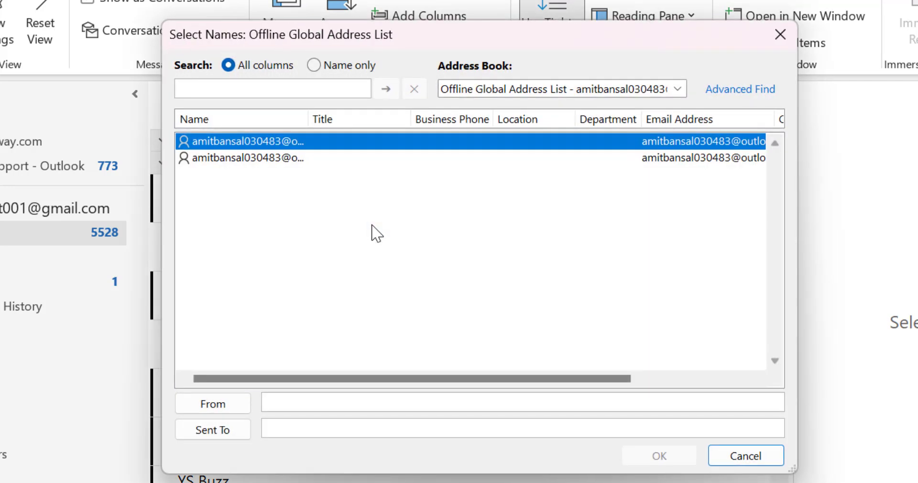
mouse_move(497, 196)
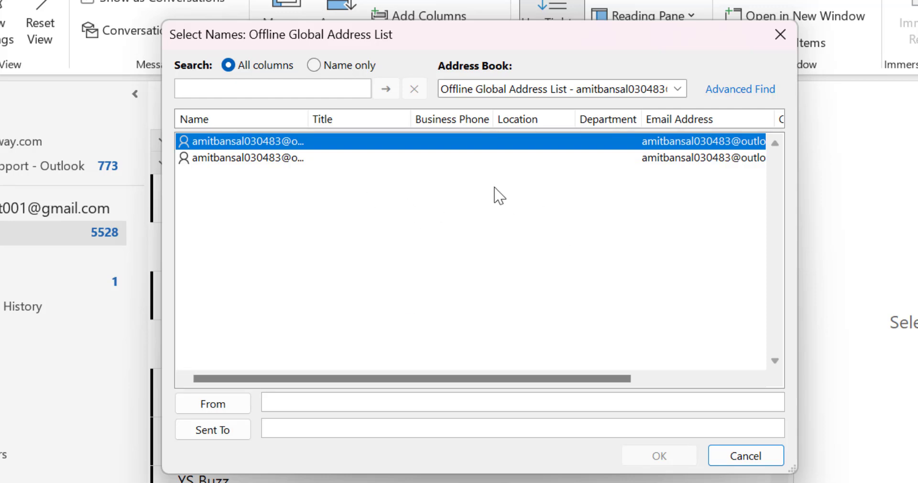
mouse_move(403, 212)
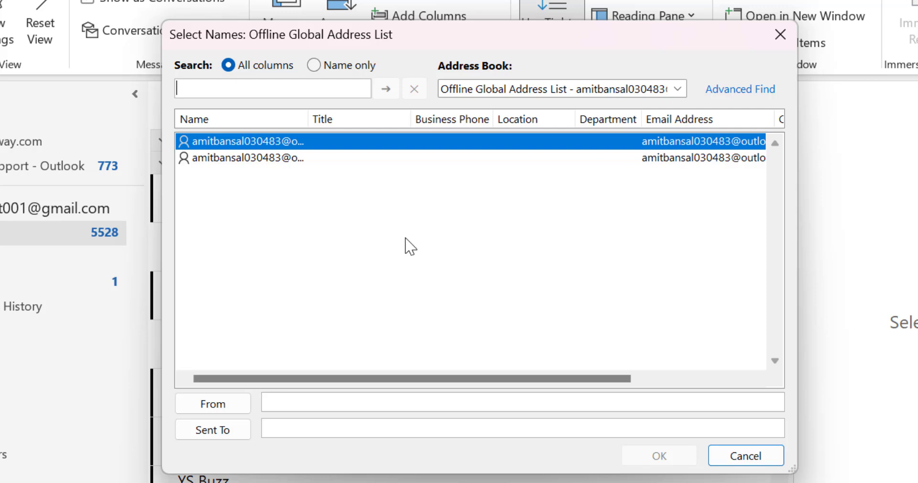
mouse_move(330, 333)
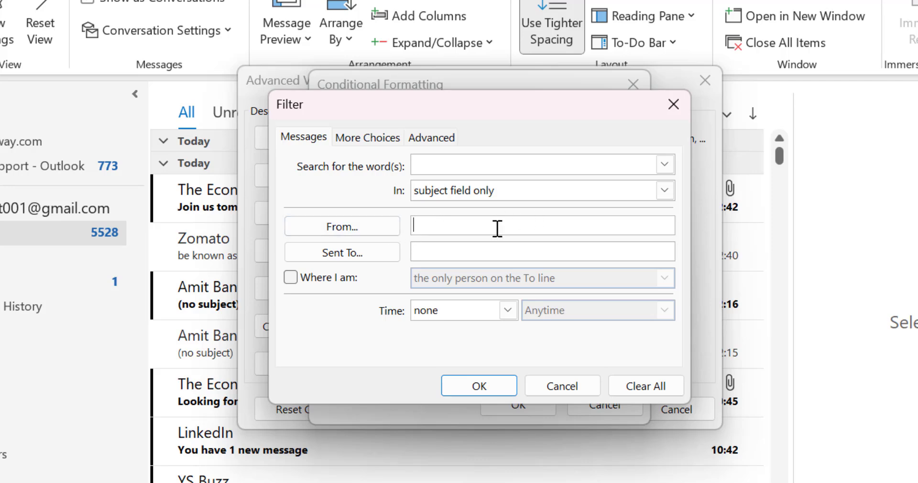
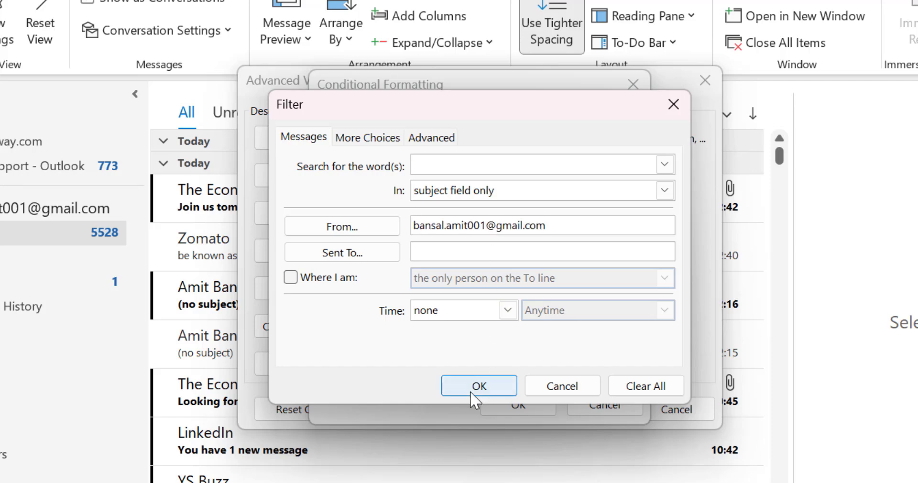
click(478, 385)
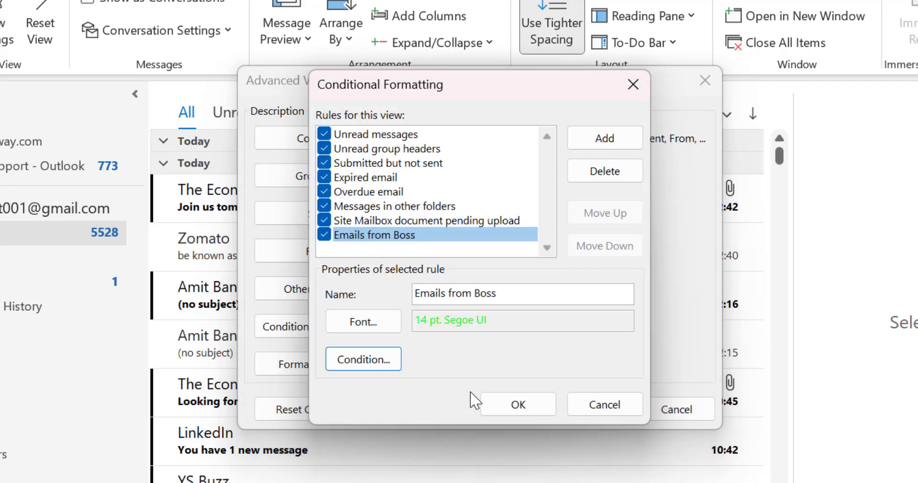
mouse_move(517, 403)
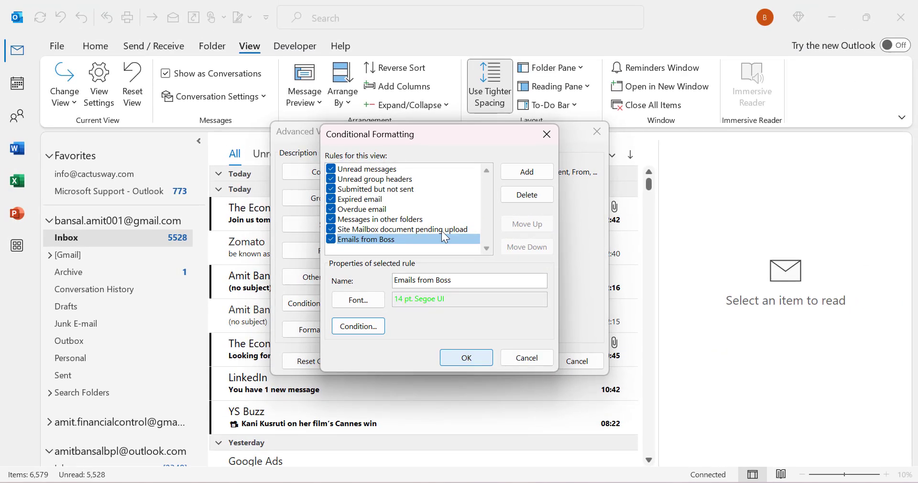
click(465, 358)
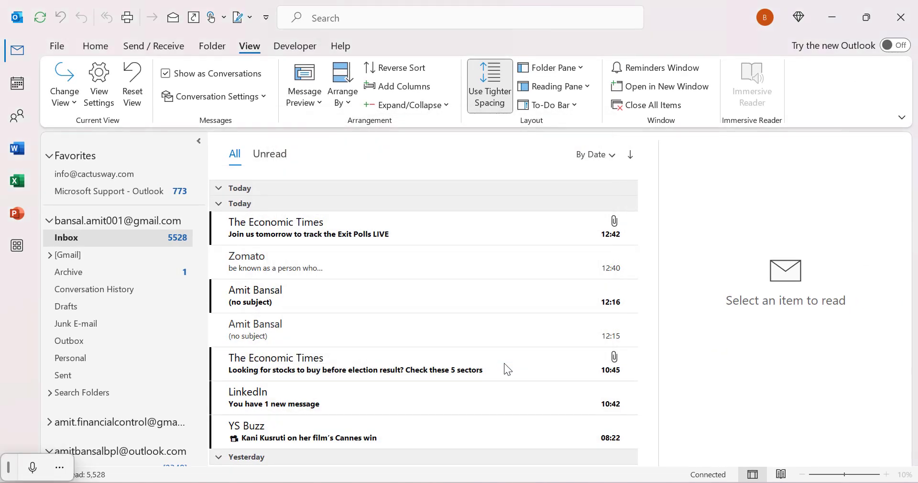
mouse_move(393, 334)
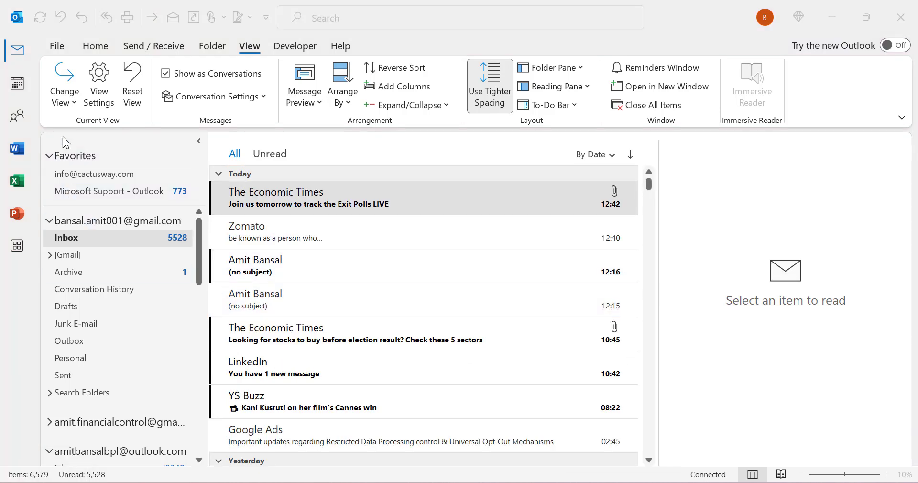
Send a test email with subject 'Check Out' to this account and return to the inbox
click(422, 197)
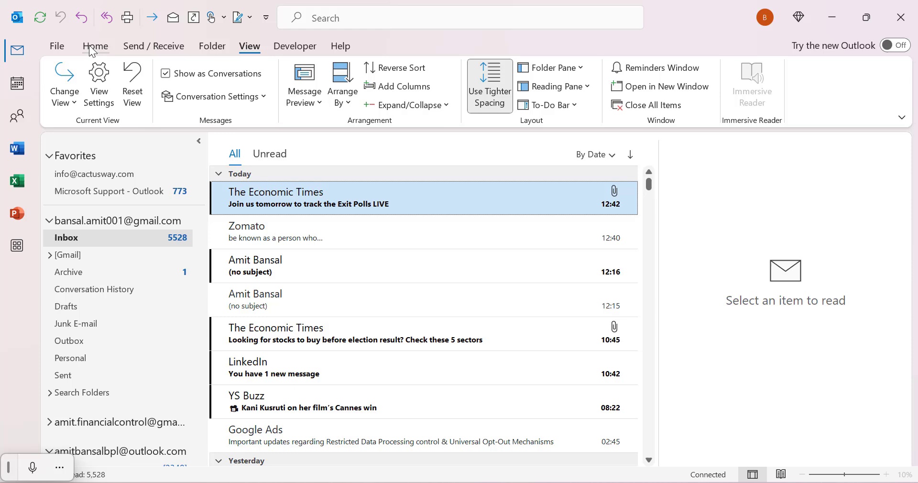
click(95, 45)
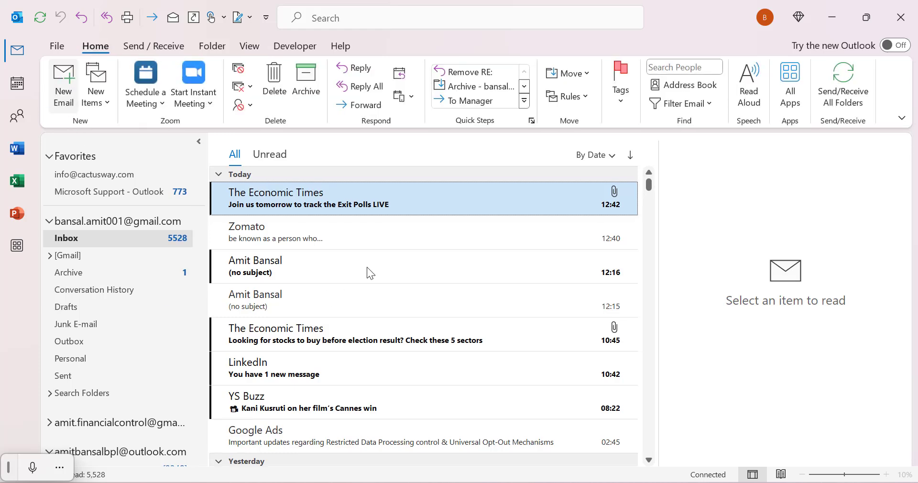
click(63, 82)
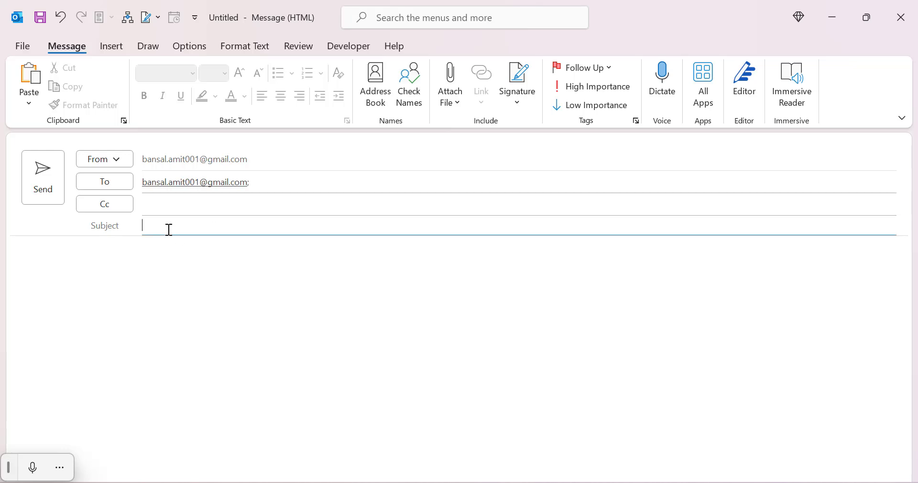
text(Check Out)
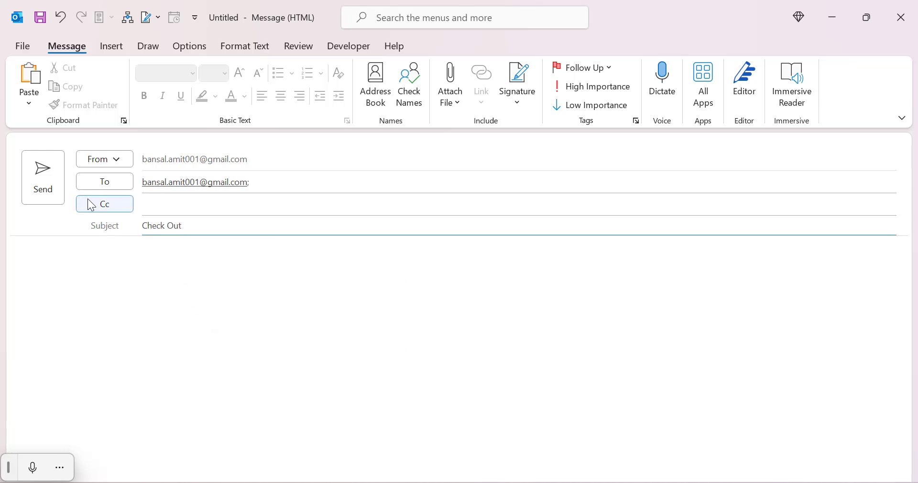
click(42, 177)
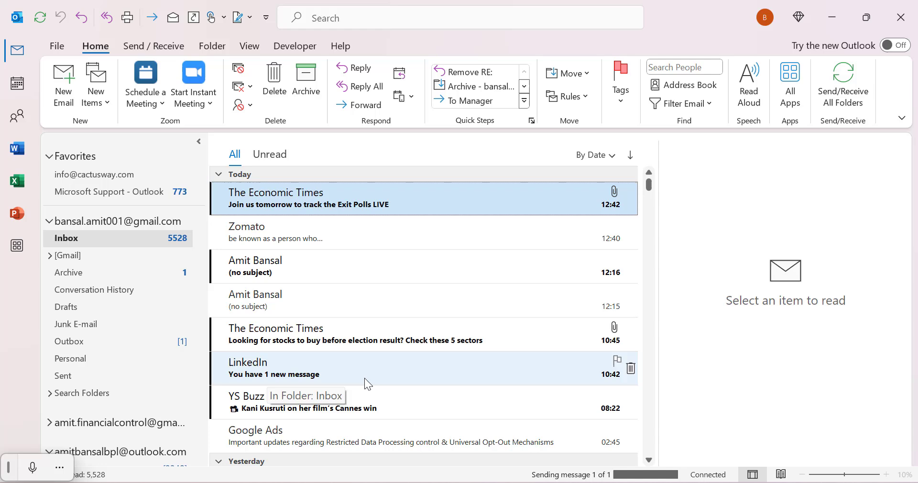
mouse_move(7, 325)
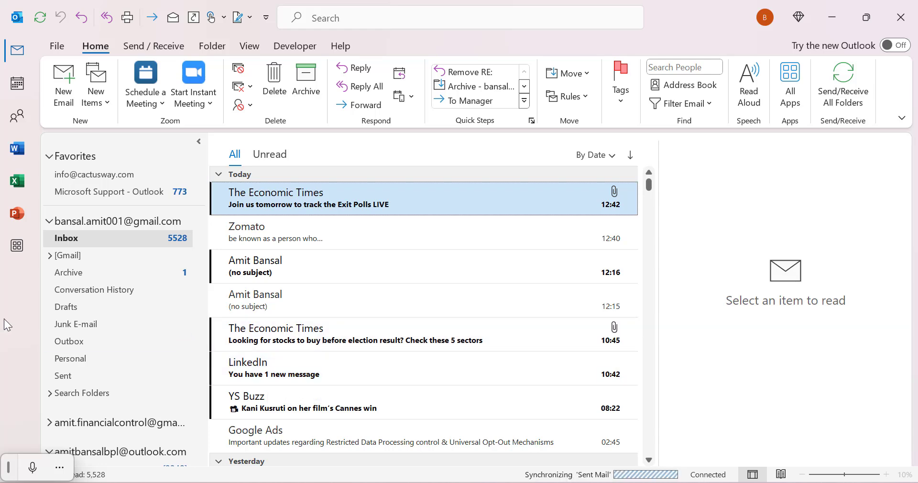
click(249, 46)
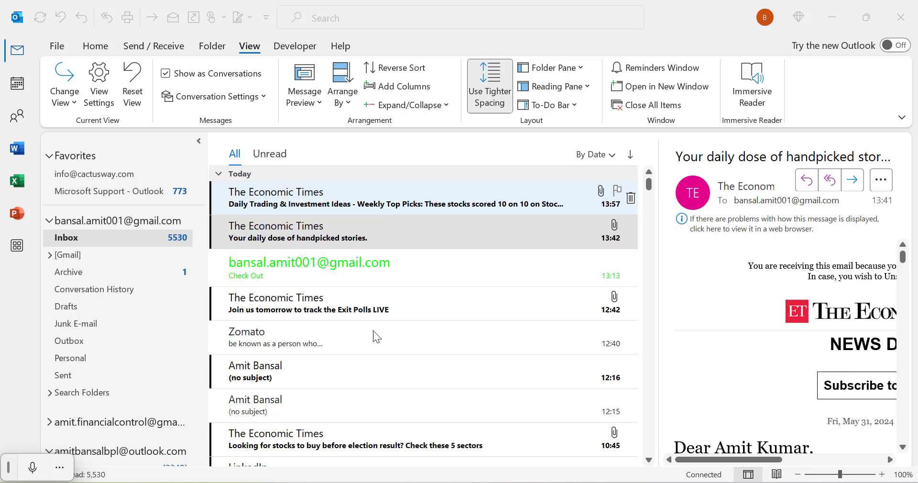
mouse_move(497, 135)
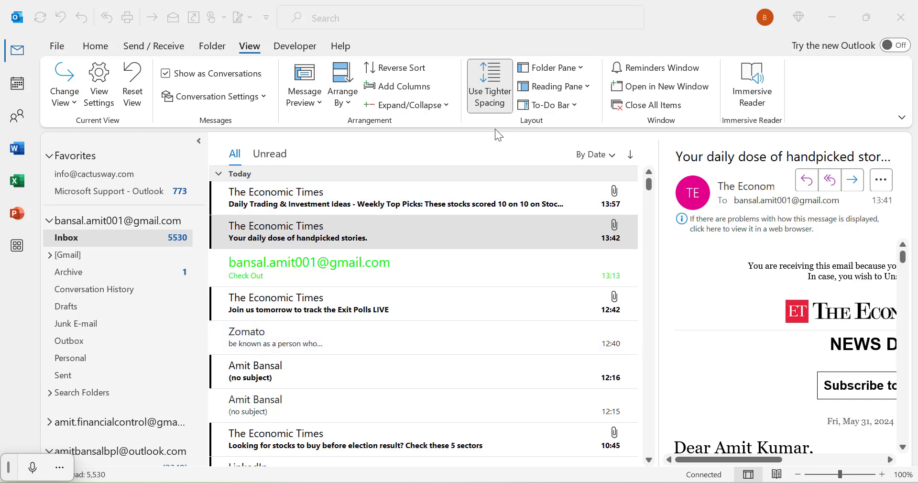